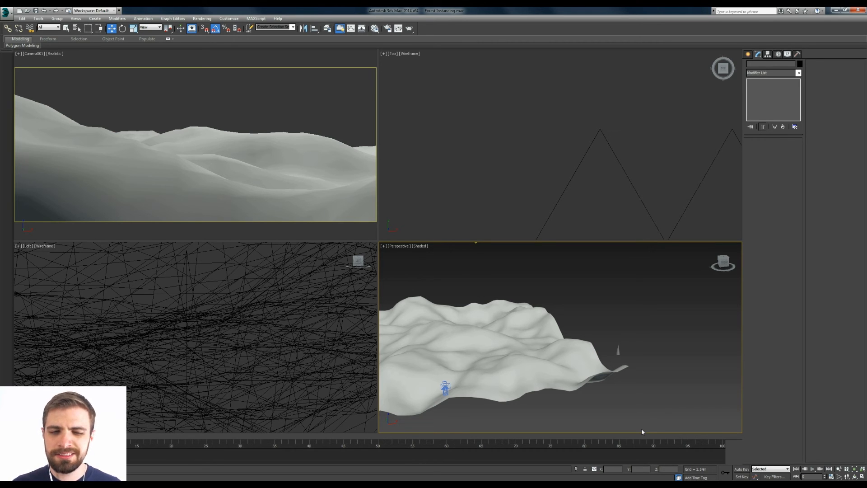
{"action": "mouse_move", "coordinate": [633, 376]}
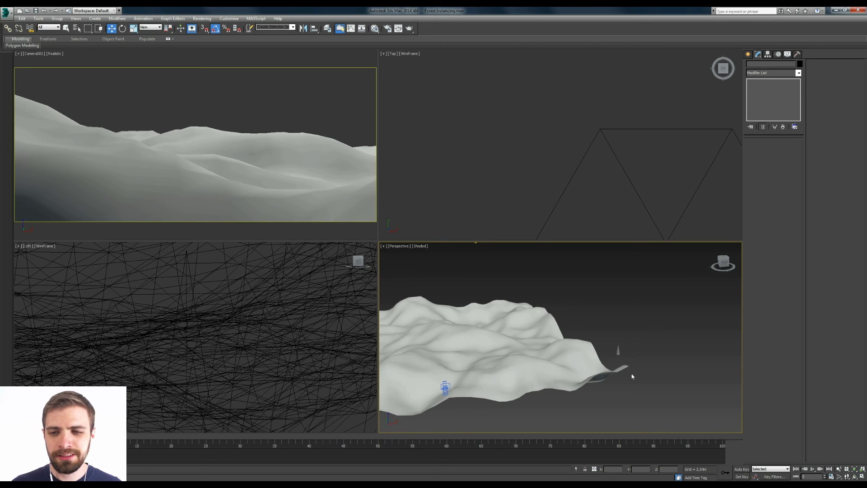
{"action": "mouse_move", "coordinate": [639, 377]}
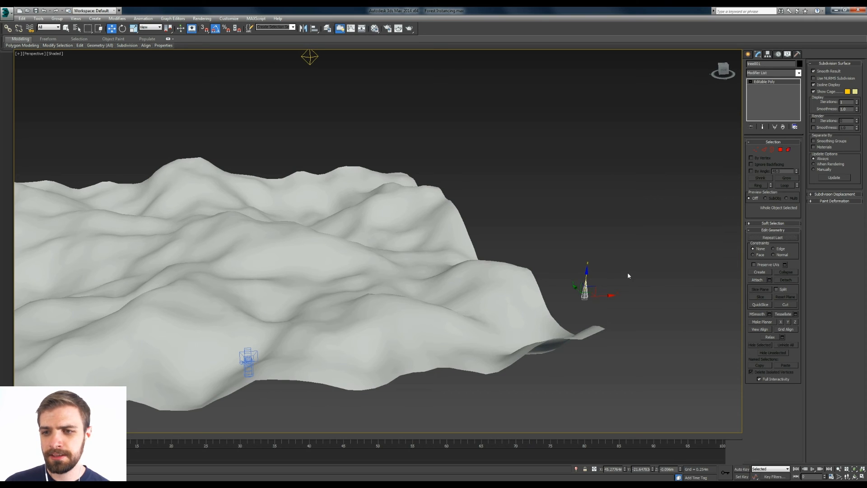
{"action": "mouse_move", "coordinate": [629, 259]}
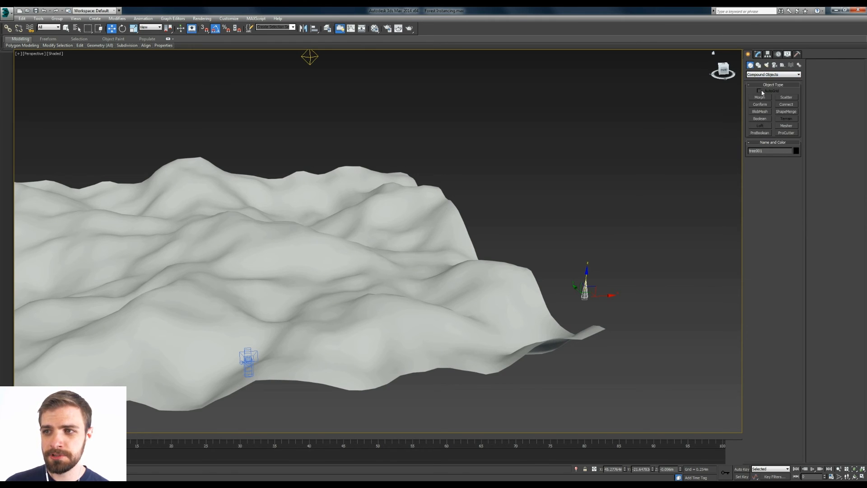
Create a Scatter compound object from the cone, using the landscape plane as the distribution surface.
{"action": "left_click", "coordinate": [786, 96]}
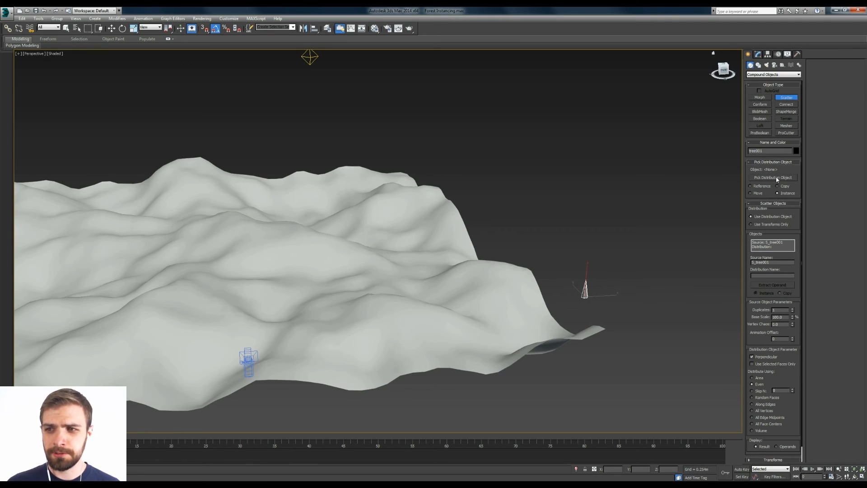
{"action": "left_click", "coordinate": [772, 177]}
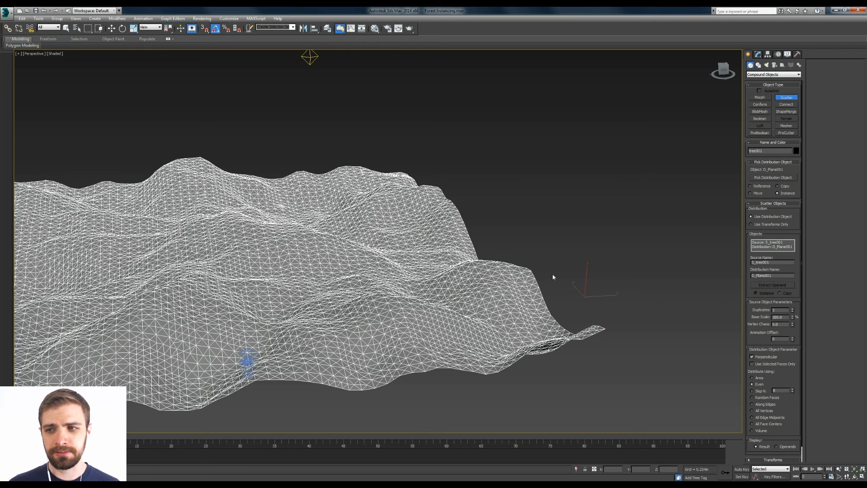
{"action": "left_click", "coordinate": [758, 55]}
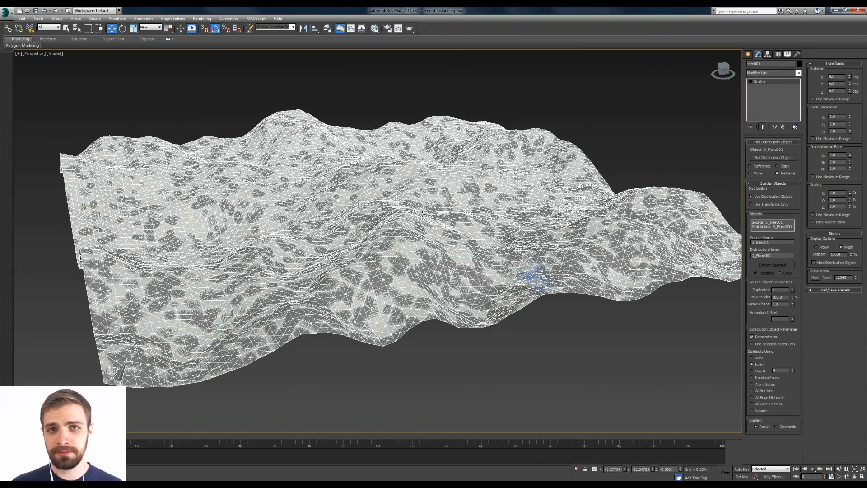
{"action": "mouse_move", "coordinate": [421, 216]}
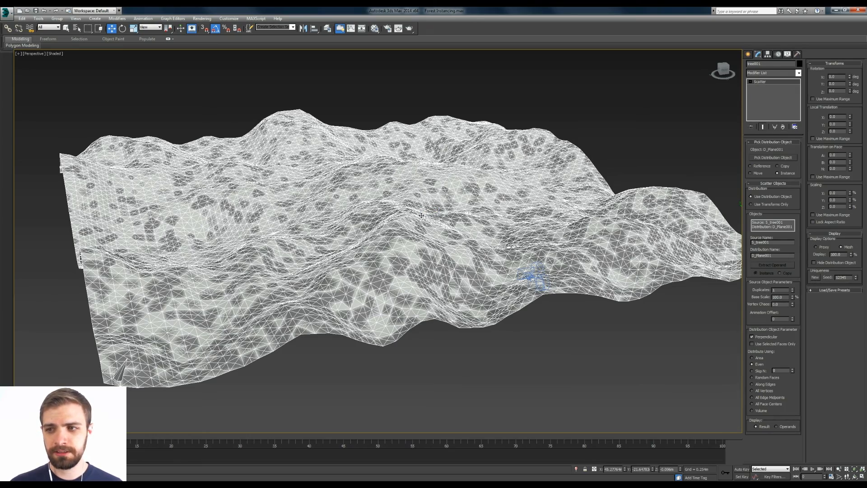
{"action": "mouse_move", "coordinate": [513, 213]}
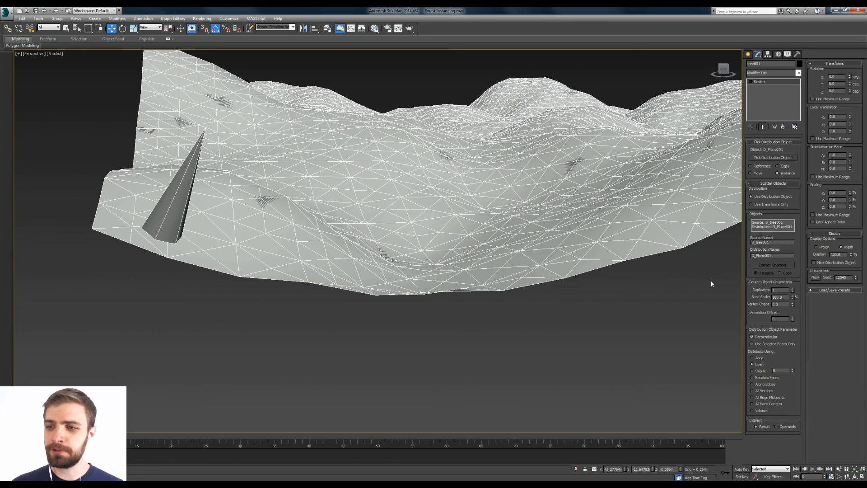
Set the Scatter Duplicates count to 15 cone copies.
{"action": "type", "text": "15"}
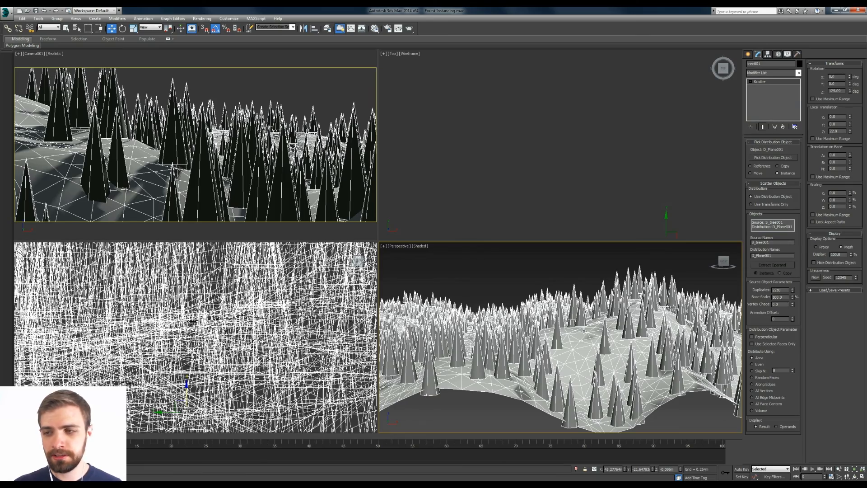
{"action": "mouse_move", "coordinate": [553, 285]}
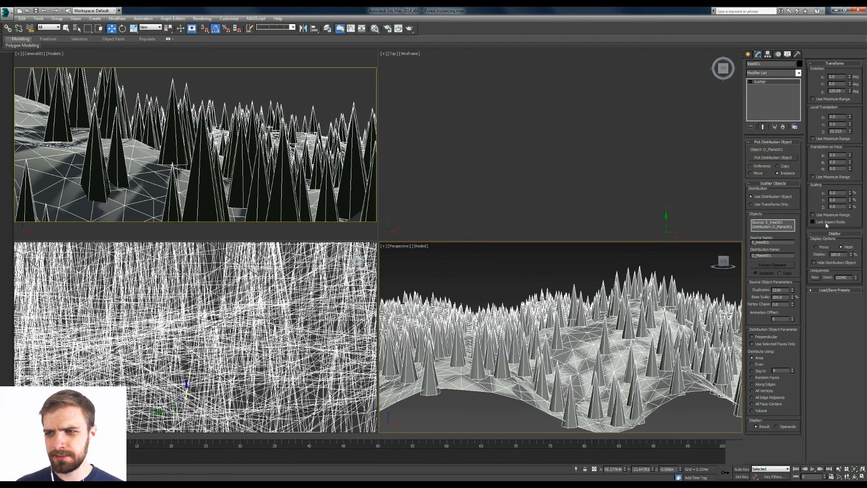
Enable Lock Aspect Ratio for proportional tree scaling and reshuffle the random seed several times.
{"action": "left_click", "coordinate": [813, 222]}
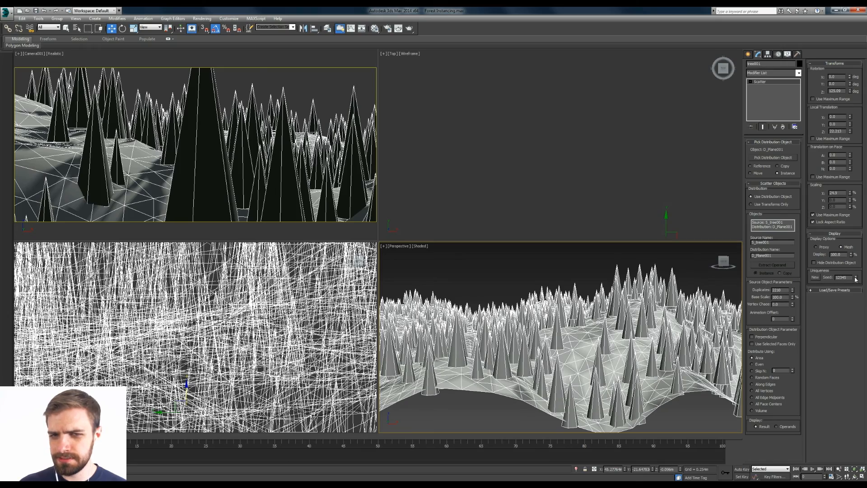
{"action": "left_click", "coordinate": [856, 276]}
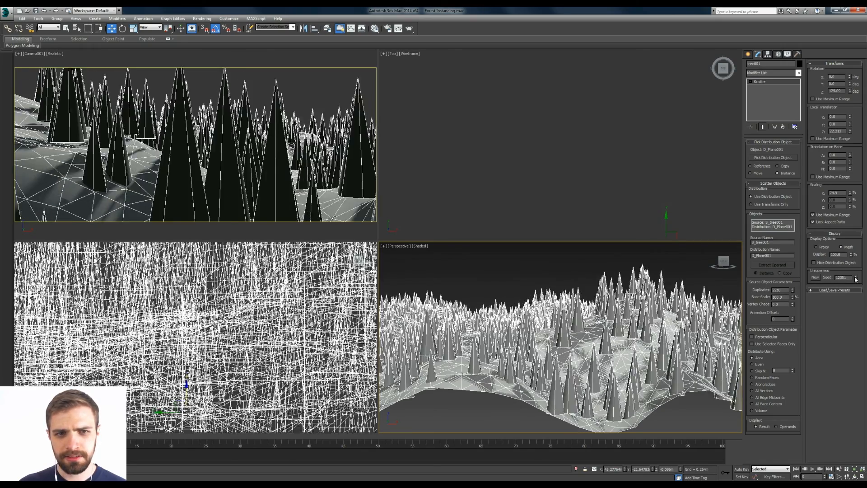
{"action": "left_click", "coordinate": [858, 278]}
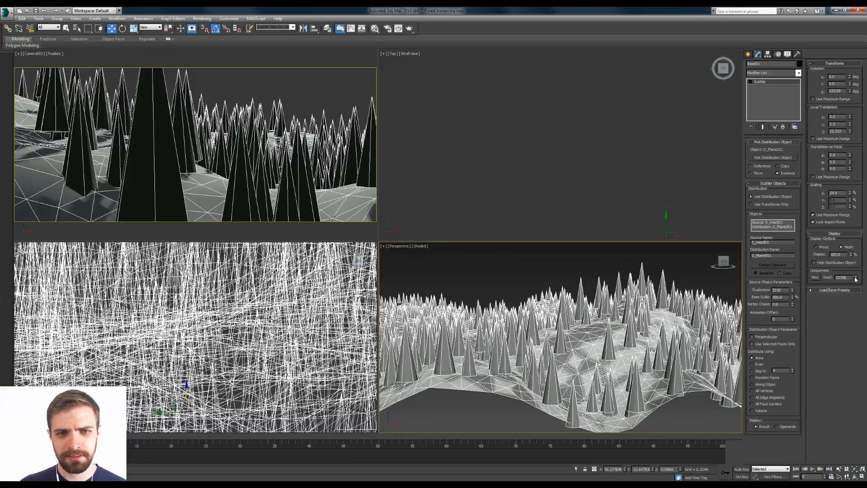
{"action": "left_click", "coordinate": [860, 277]}
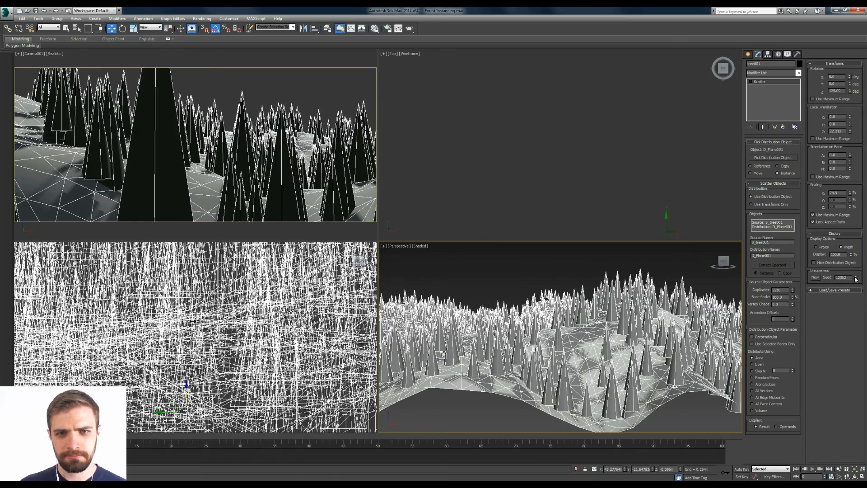
{"action": "left_click", "coordinate": [856, 276]}
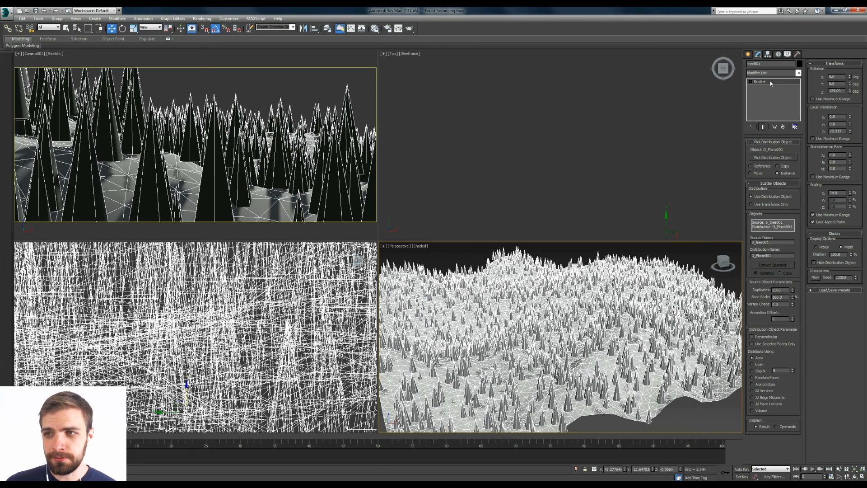
Convert the Scatter object to an Editable Poly from the modifier stack.
{"action": "right_click", "coordinate": [770, 82]}
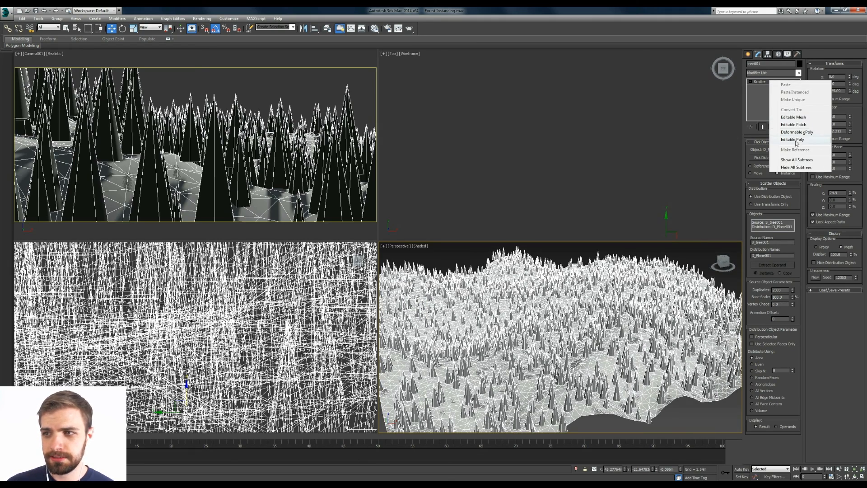
{"action": "left_click", "coordinate": [792, 139]}
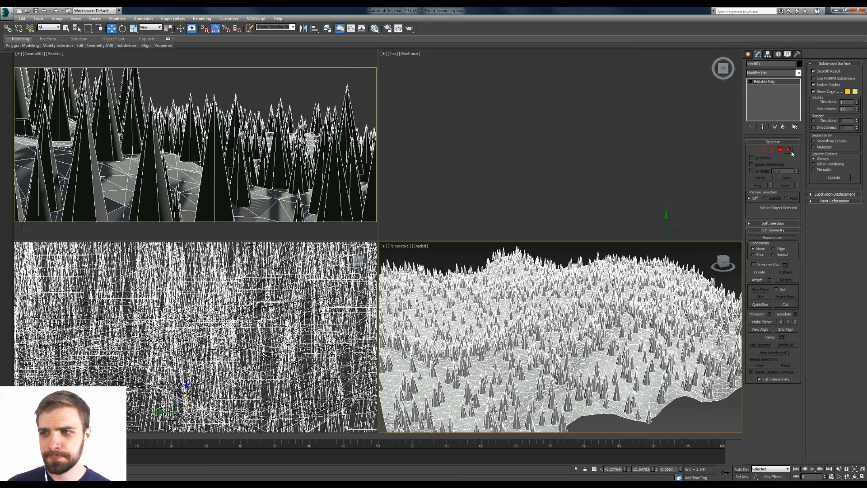
{"action": "left_click", "coordinate": [789, 150]}
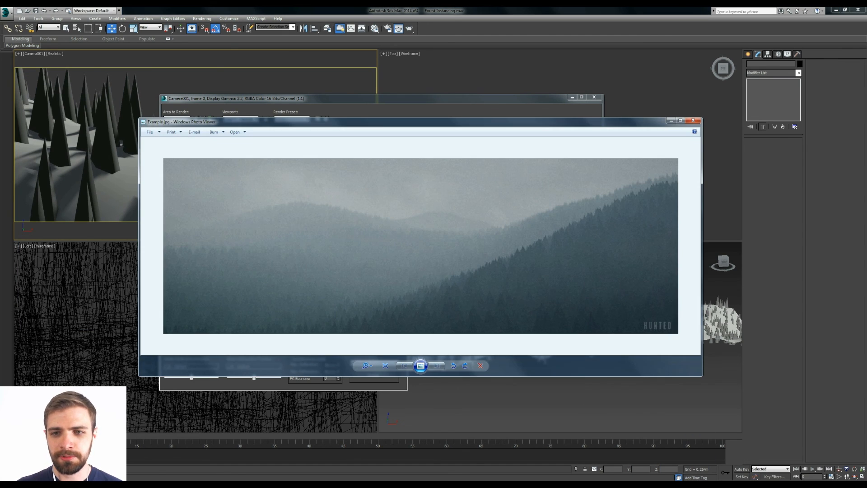
{"action": "mouse_move", "coordinate": [569, 285]}
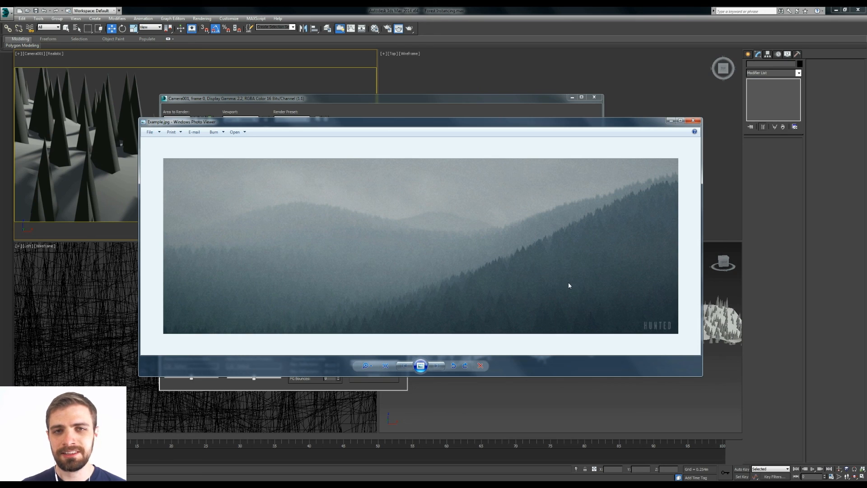
{"action": "mouse_move", "coordinate": [284, 299]}
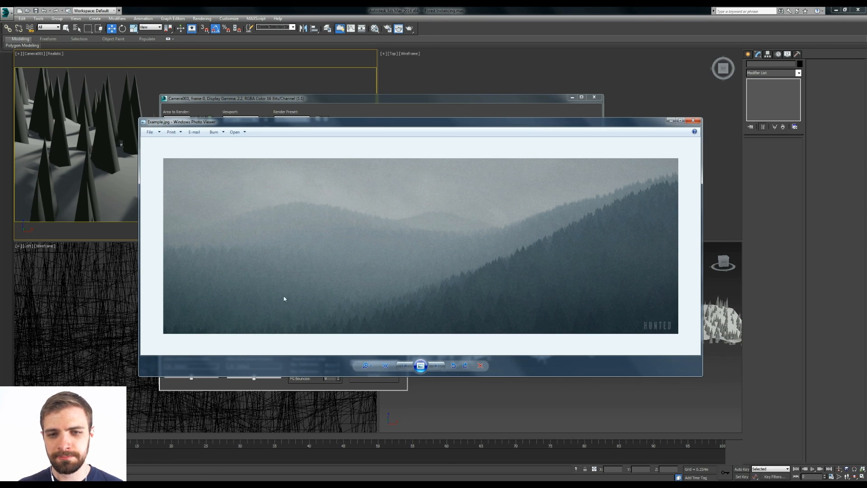
{"action": "mouse_move", "coordinate": [438, 271]}
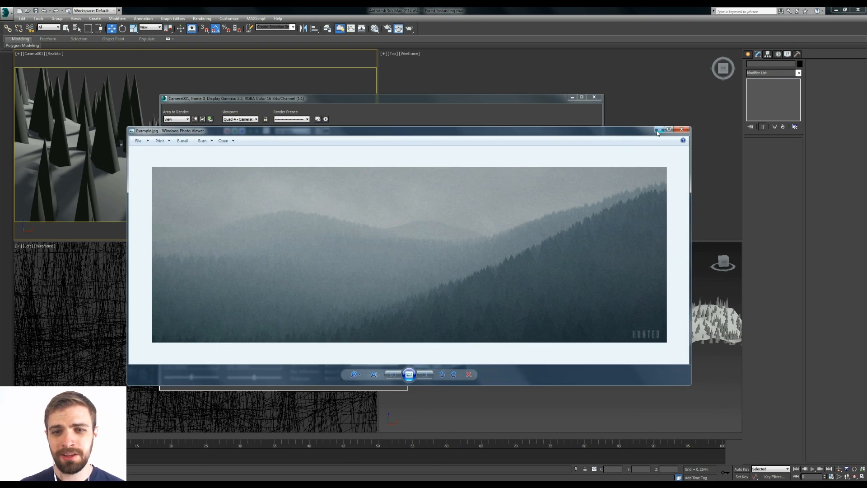
{"action": "mouse_move", "coordinate": [658, 131]}
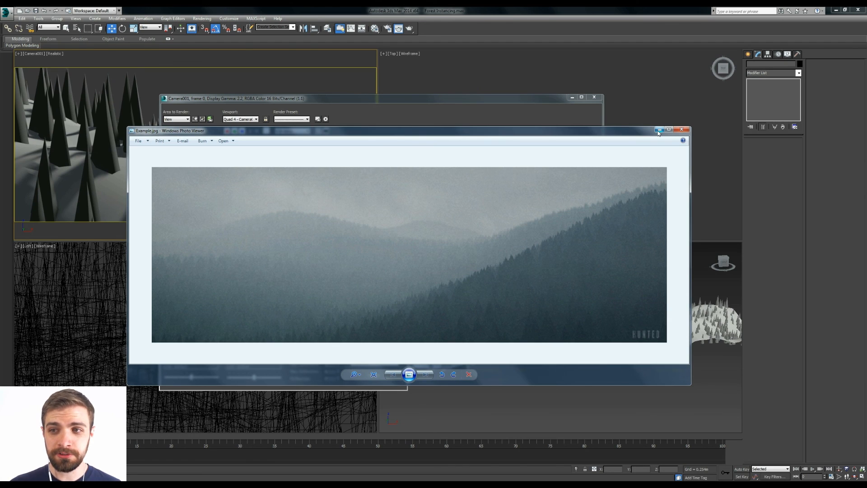
Close the Example.jpg reference photo to reveal the rendered cone forest.
{"action": "left_click", "coordinate": [682, 130]}
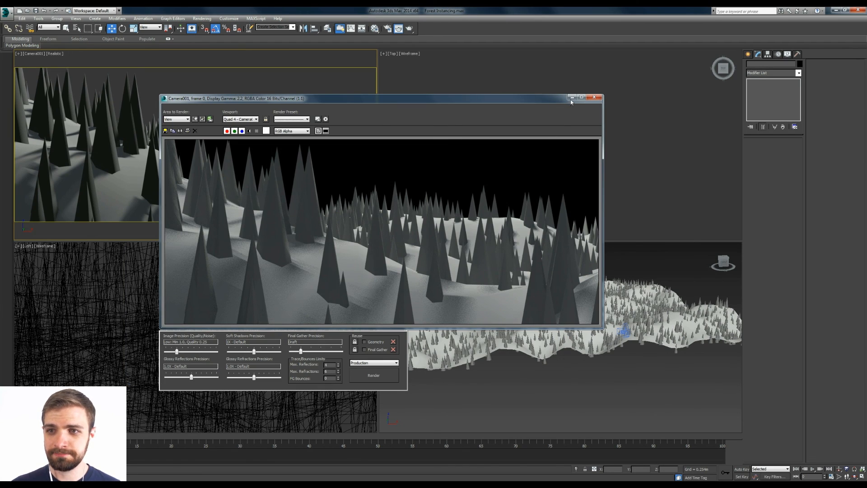
{"action": "mouse_move", "coordinate": [573, 97]}
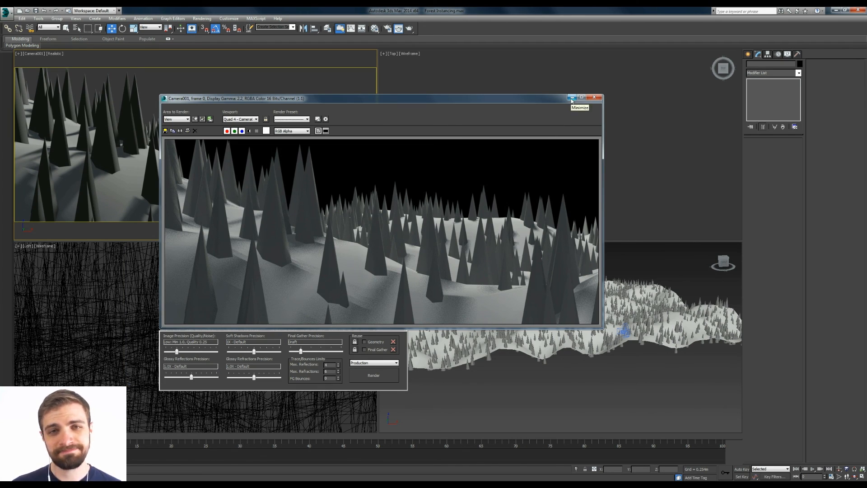